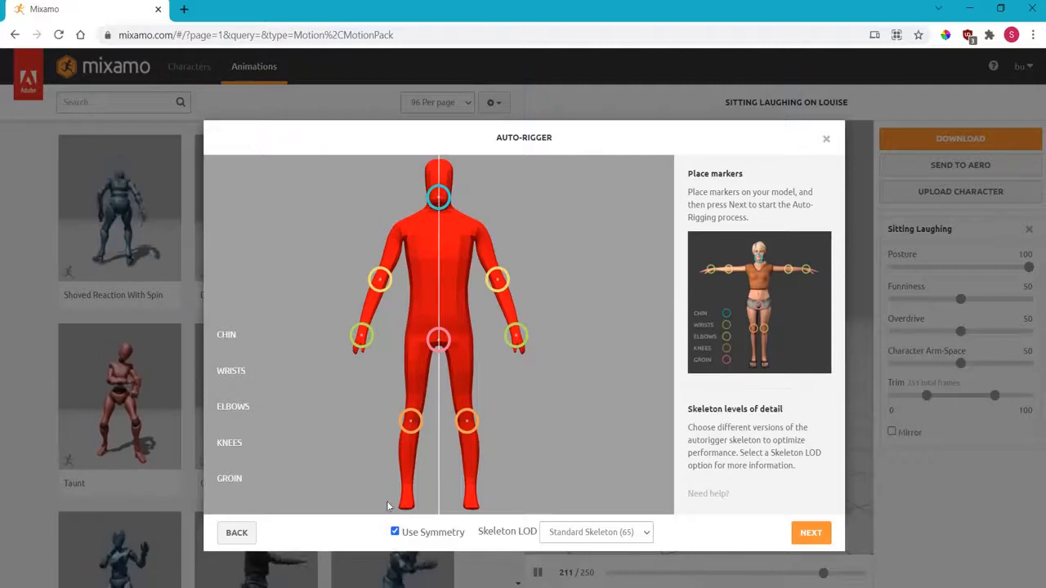
Confirm the placed chin, wrist, elbow, knee and groin markers and start auto-rigging
{"action": "left_click", "coordinate": [811, 533]}
{"action": "type", "text": "falling"}
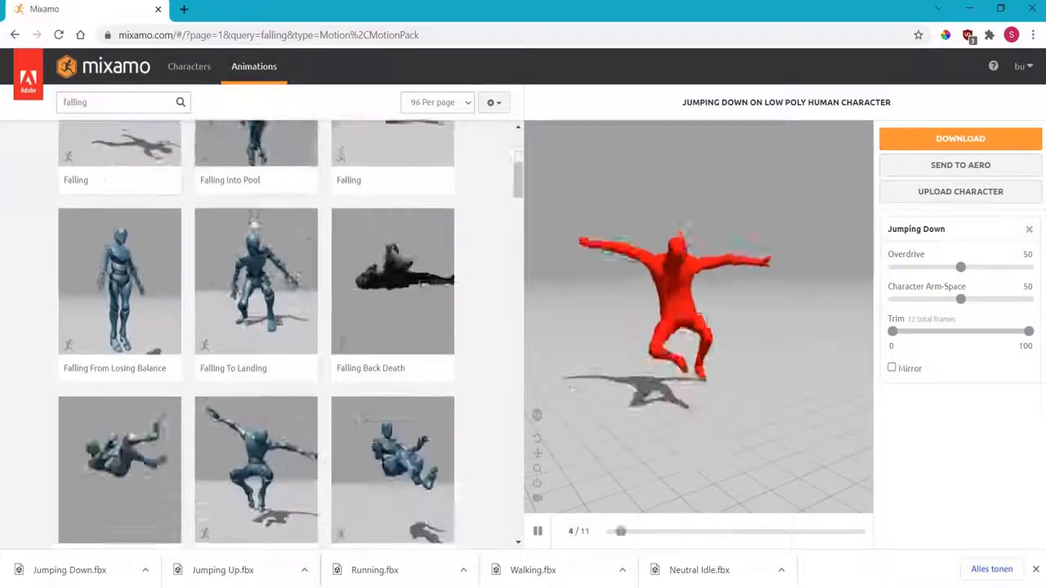
Apply the Falling Idle animation to the character and start its FBX download
{"action": "left_click", "coordinate": [255, 248]}
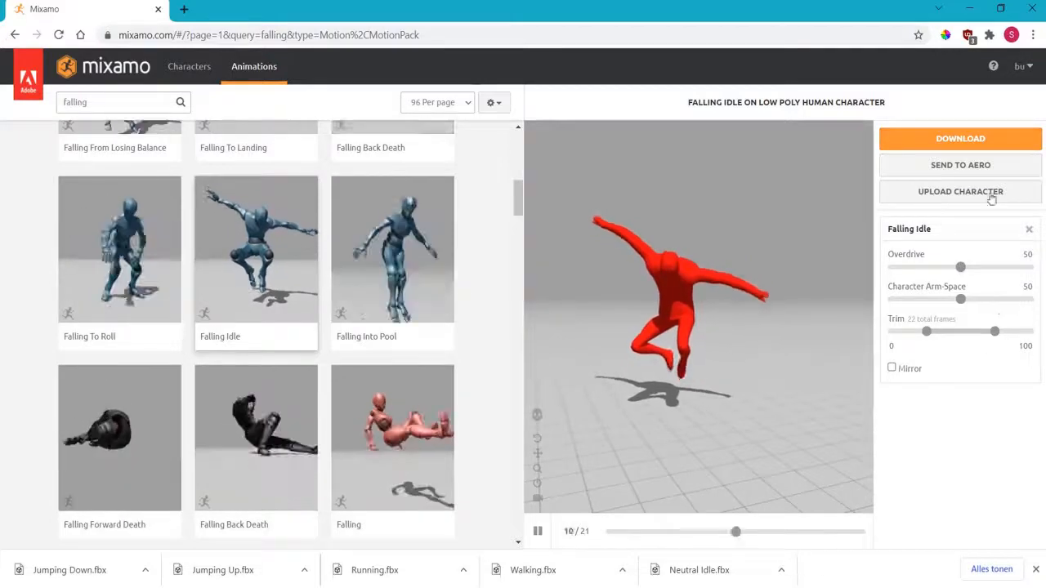
{"action": "left_click", "coordinate": [961, 137]}
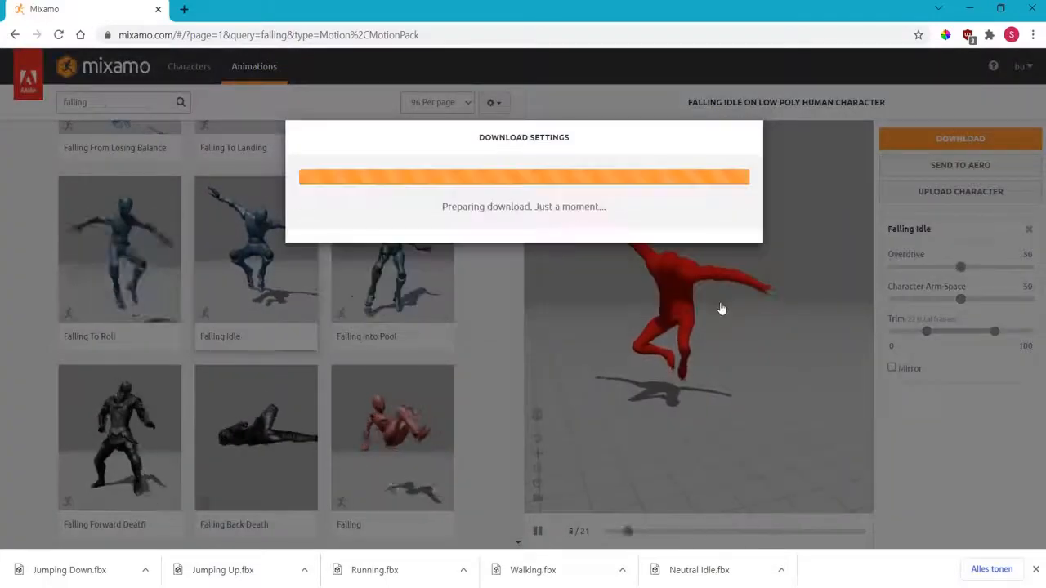